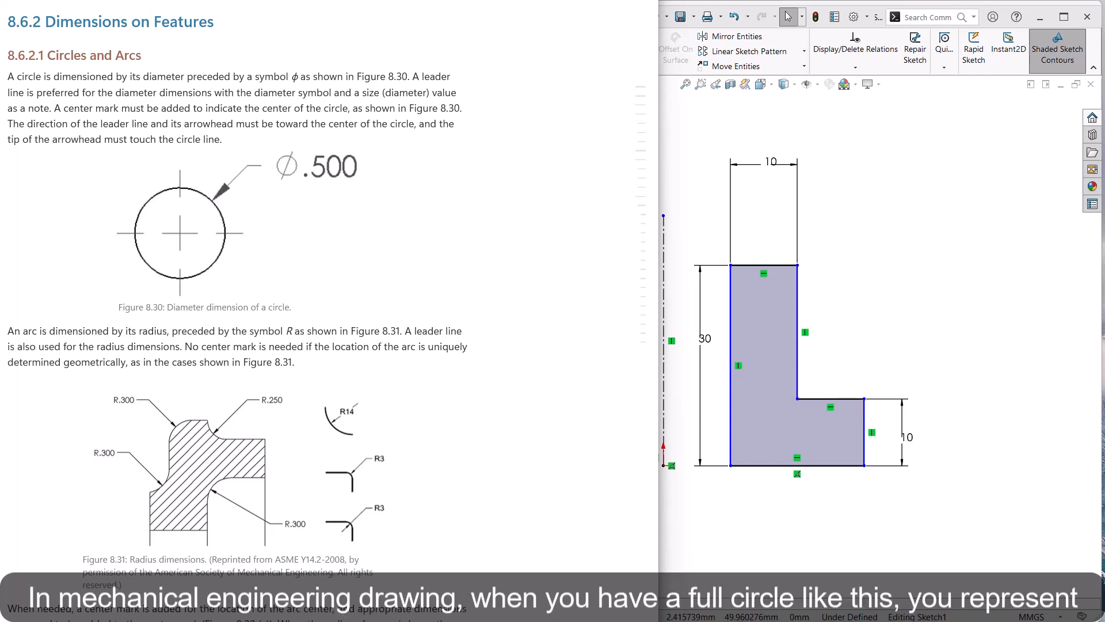
{"action": "mouse_move", "coordinate": [131, 284]}
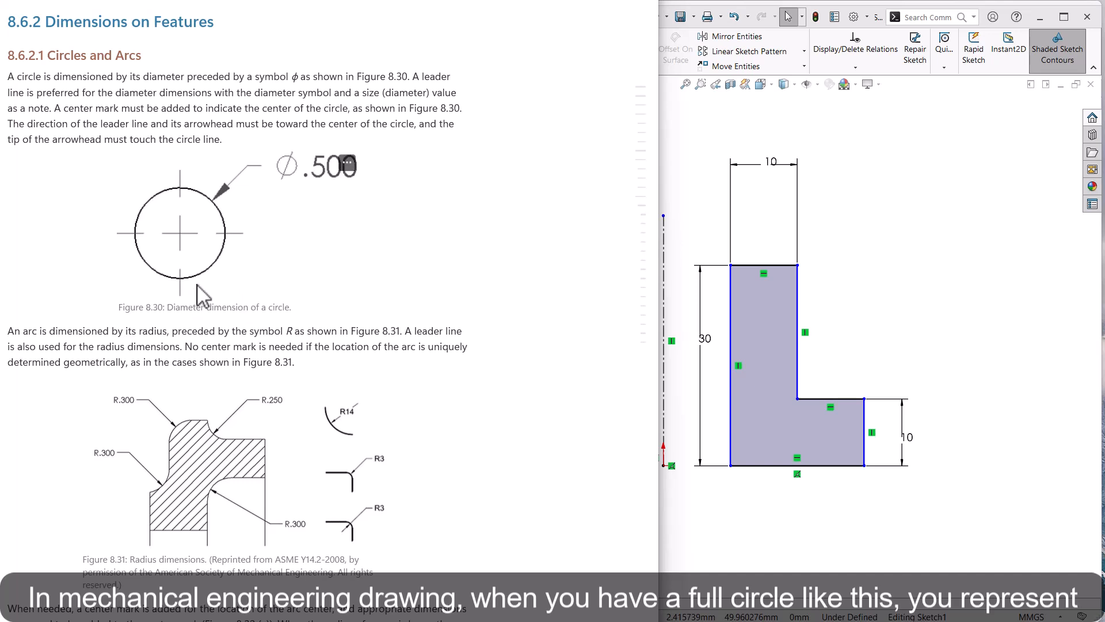
{"action": "mouse_move", "coordinate": [303, 193]}
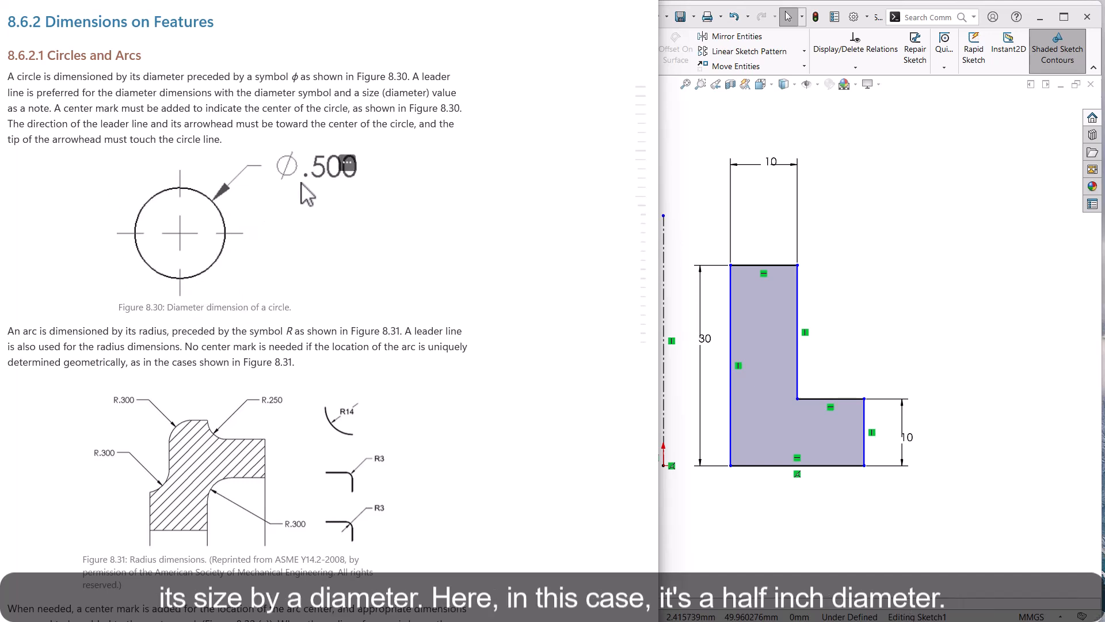
{"action": "mouse_move", "coordinate": [321, 199]}
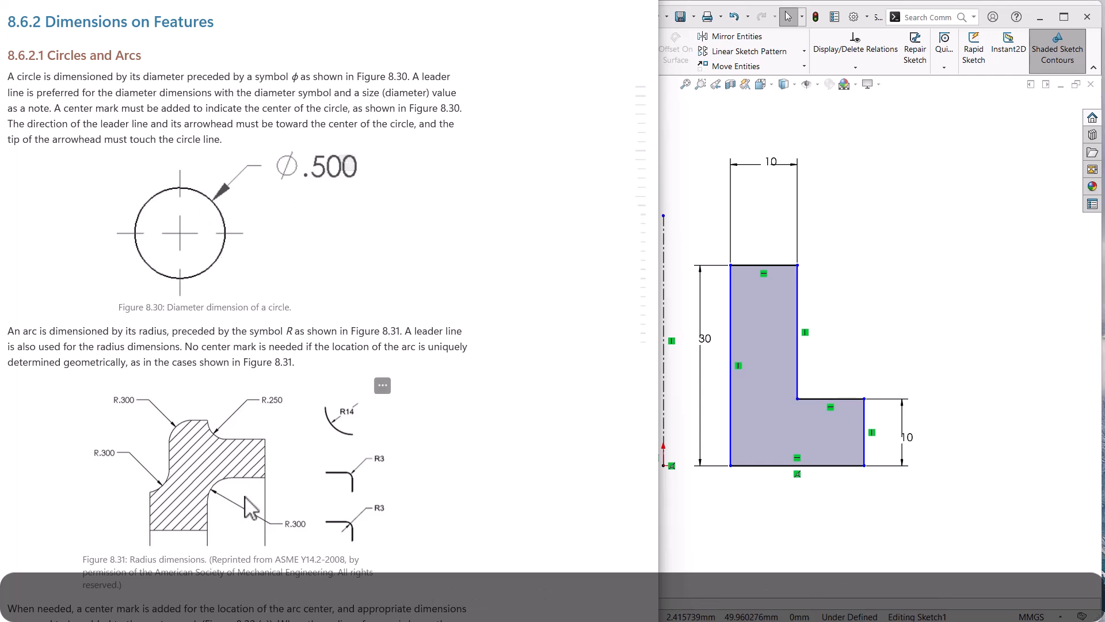
{"action": "mouse_move", "coordinate": [184, 441]}
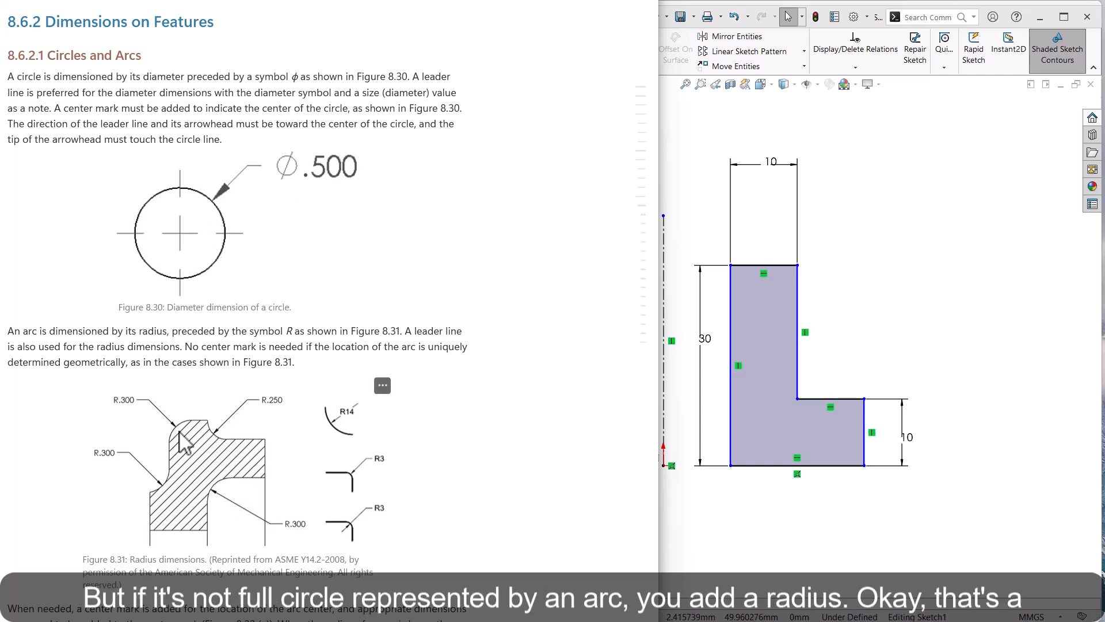
{"action": "mouse_move", "coordinate": [156, 435]}
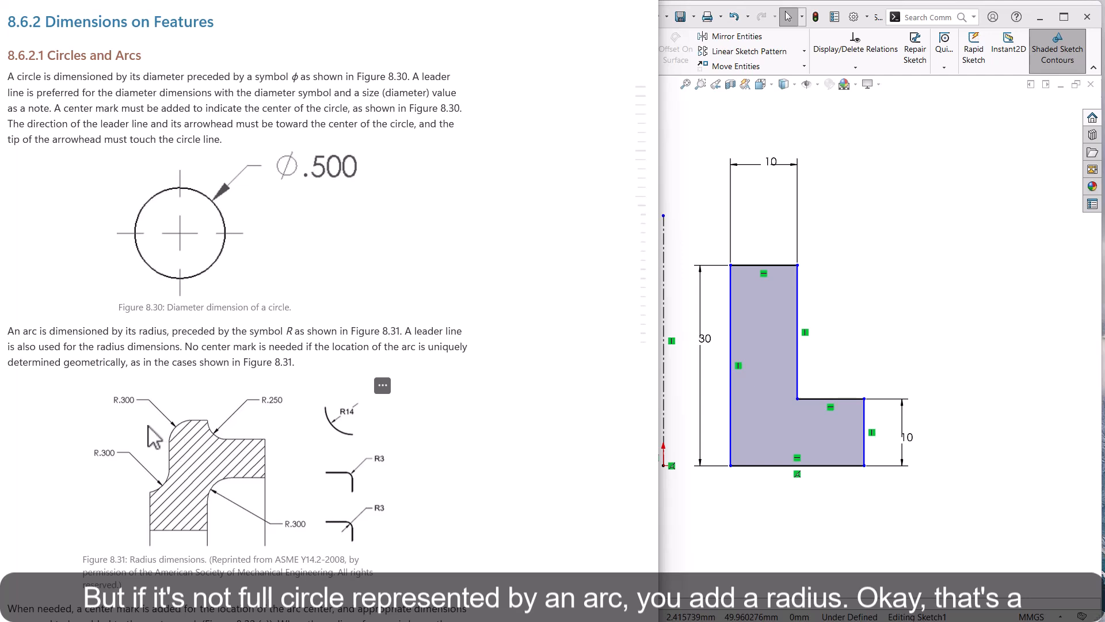
{"action": "mouse_move", "coordinate": [220, 455]}
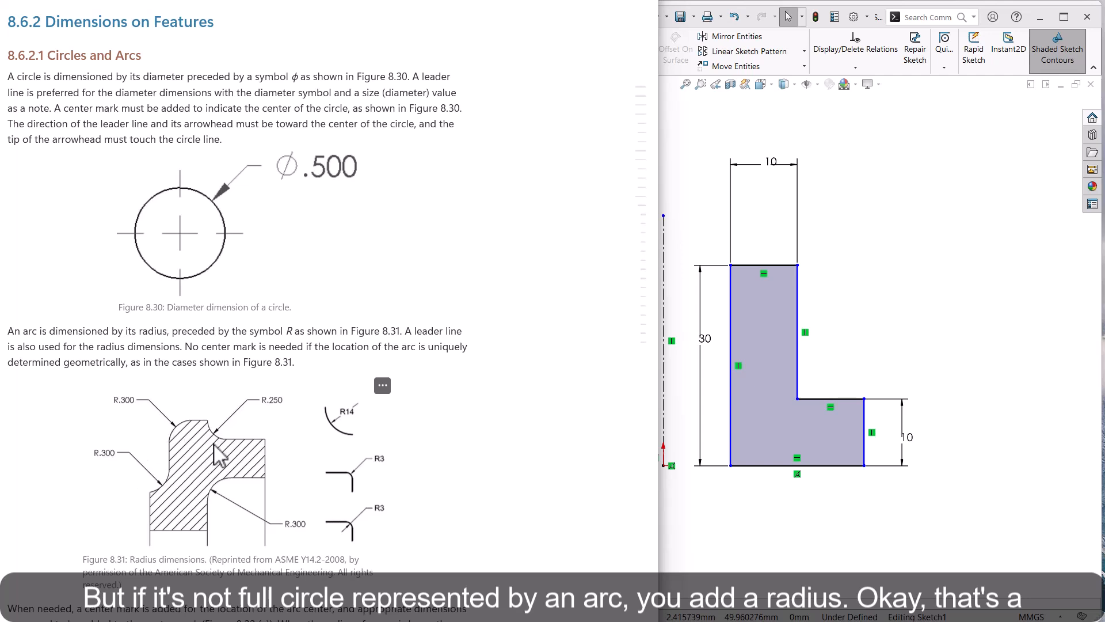
{"action": "mouse_move", "coordinate": [457, 477]}
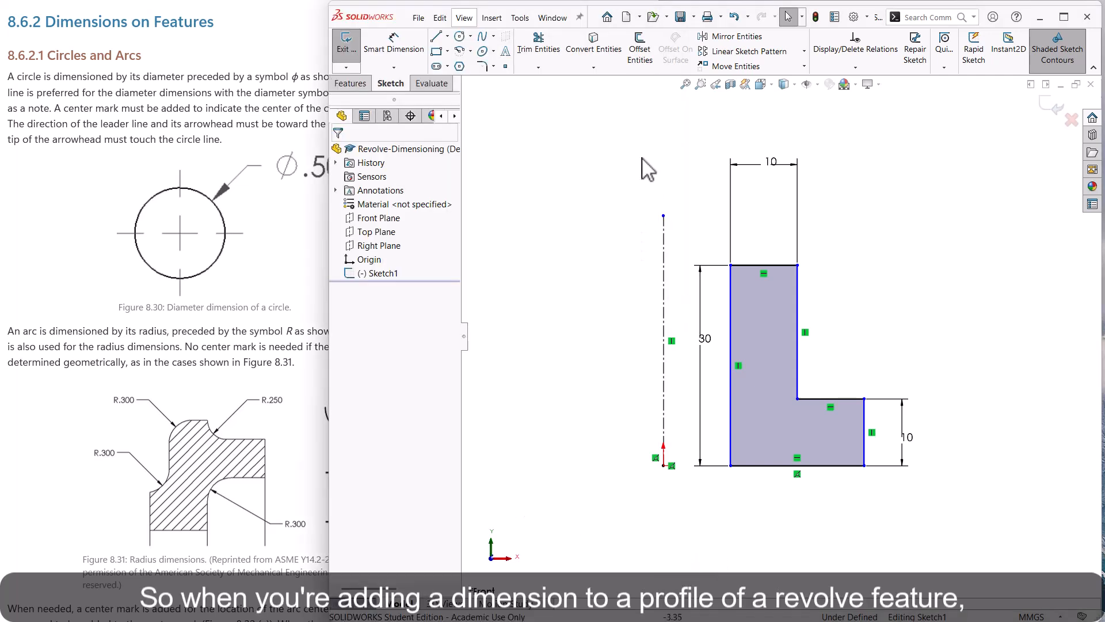
{"action": "mouse_move", "coordinate": [731, 420]}
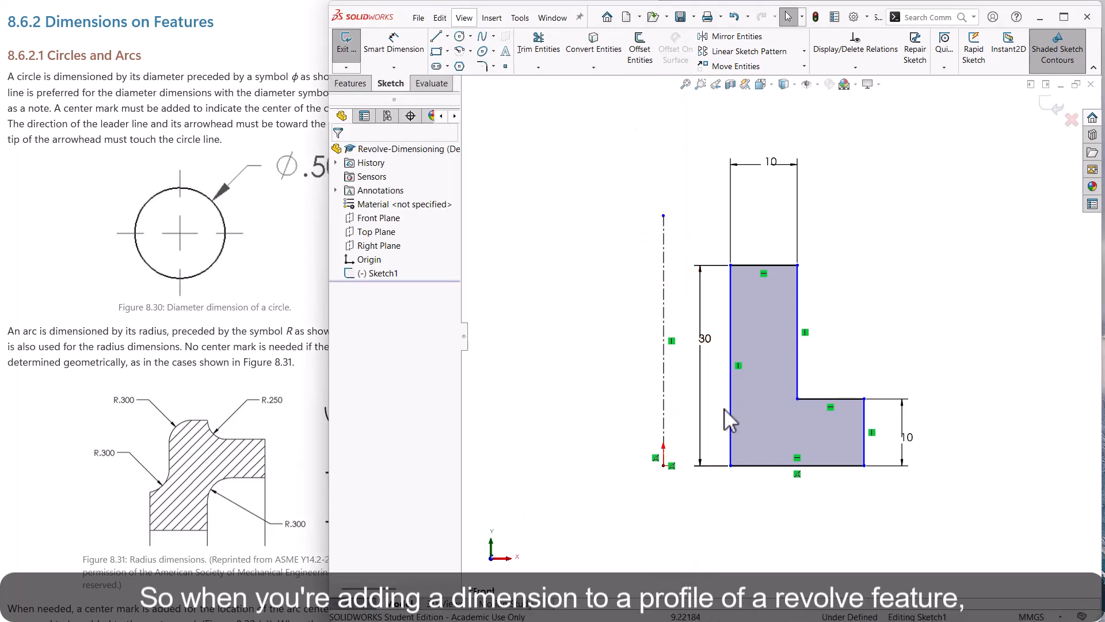
{"action": "mouse_move", "coordinate": [715, 393]}
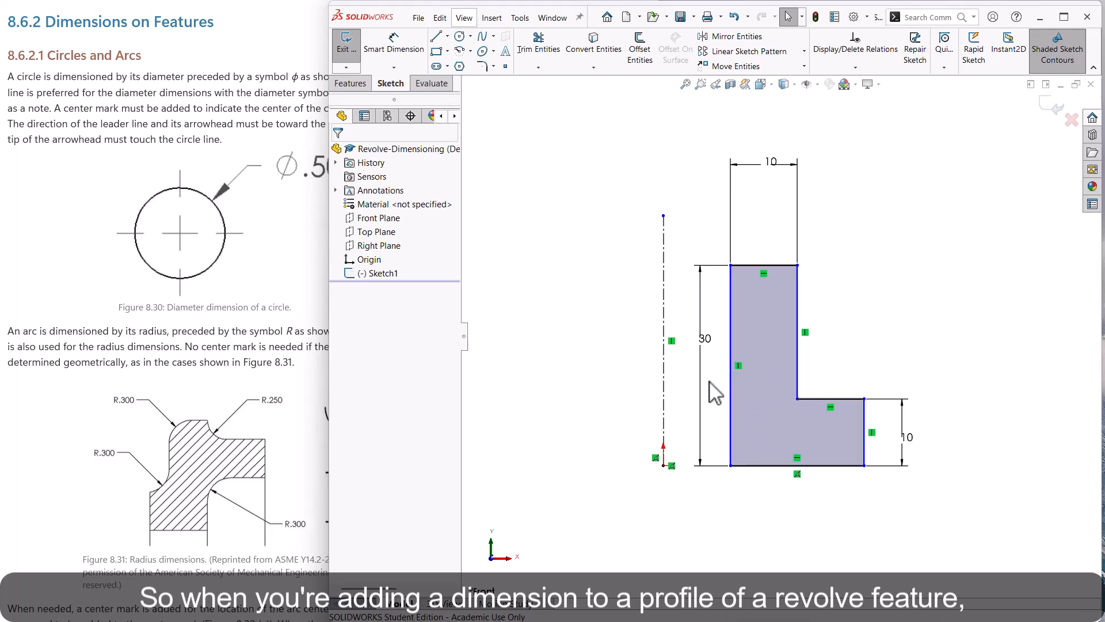
{"action": "mouse_move", "coordinate": [484, 127]}
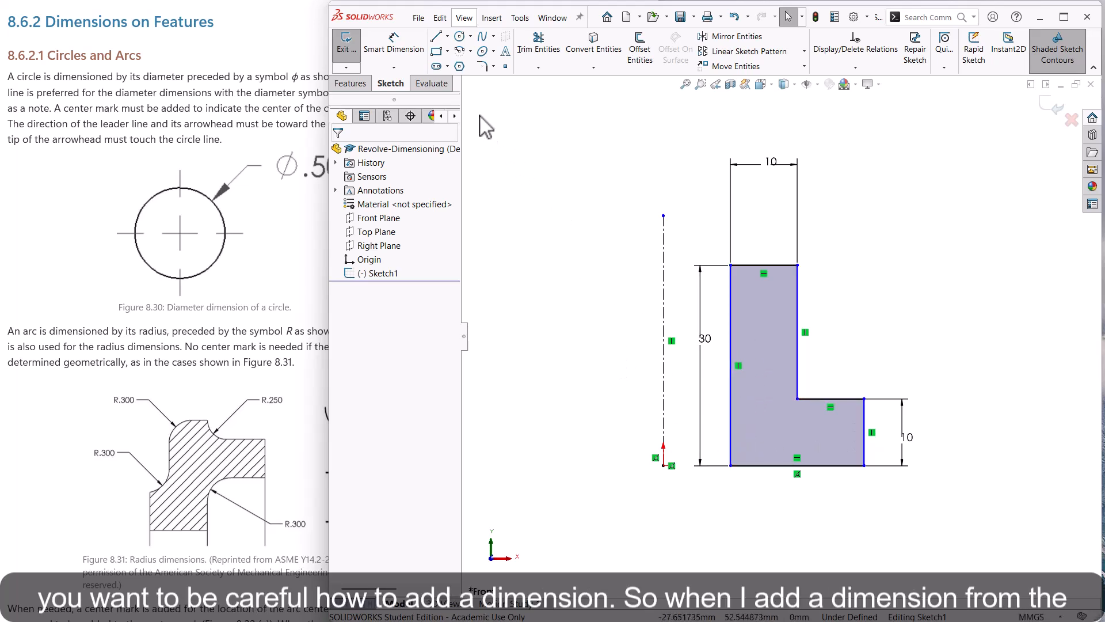
{"action": "mouse_move", "coordinate": [394, 44]}
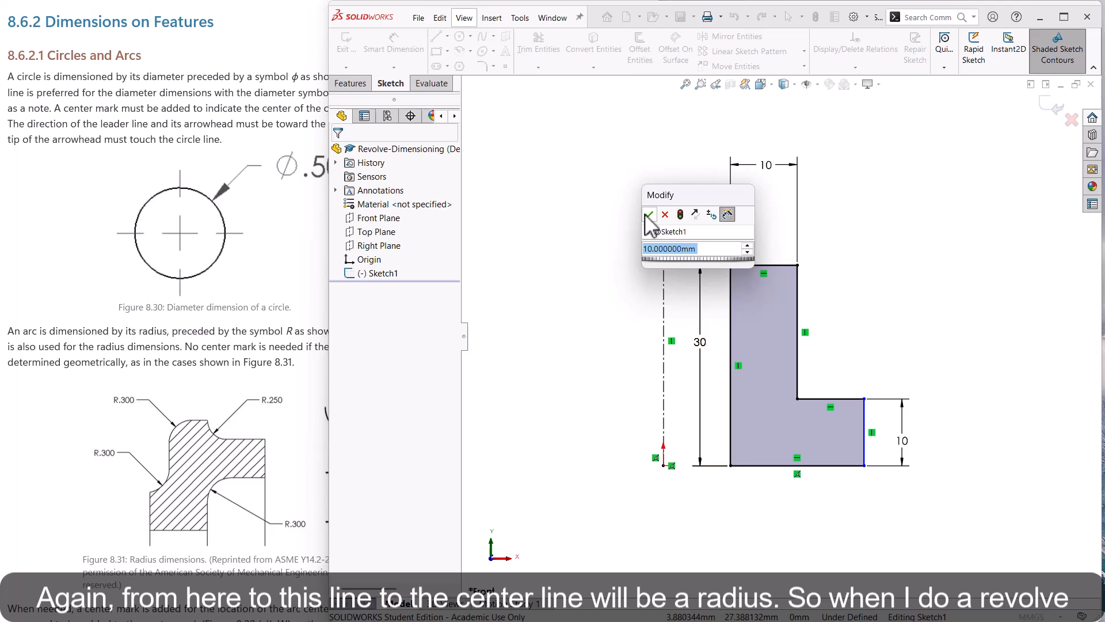
Dimension the profile 10 mm and 30 mm from the centerline to its left and right edges
{"action": "left_click", "coordinate": [649, 215]}
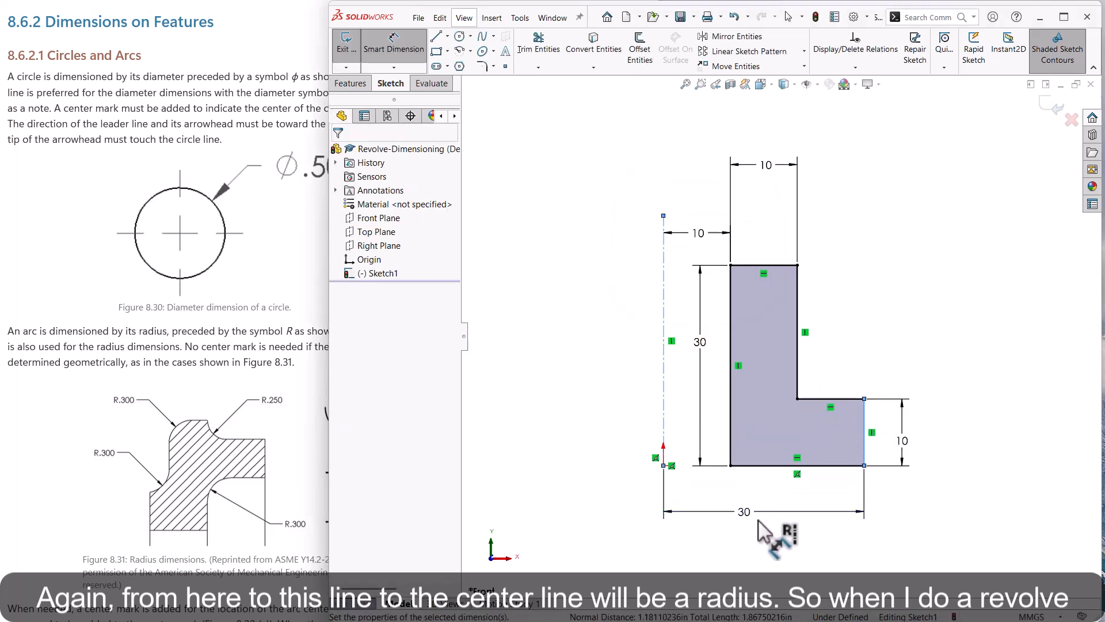
{"action": "left_click", "coordinate": [740, 511]}
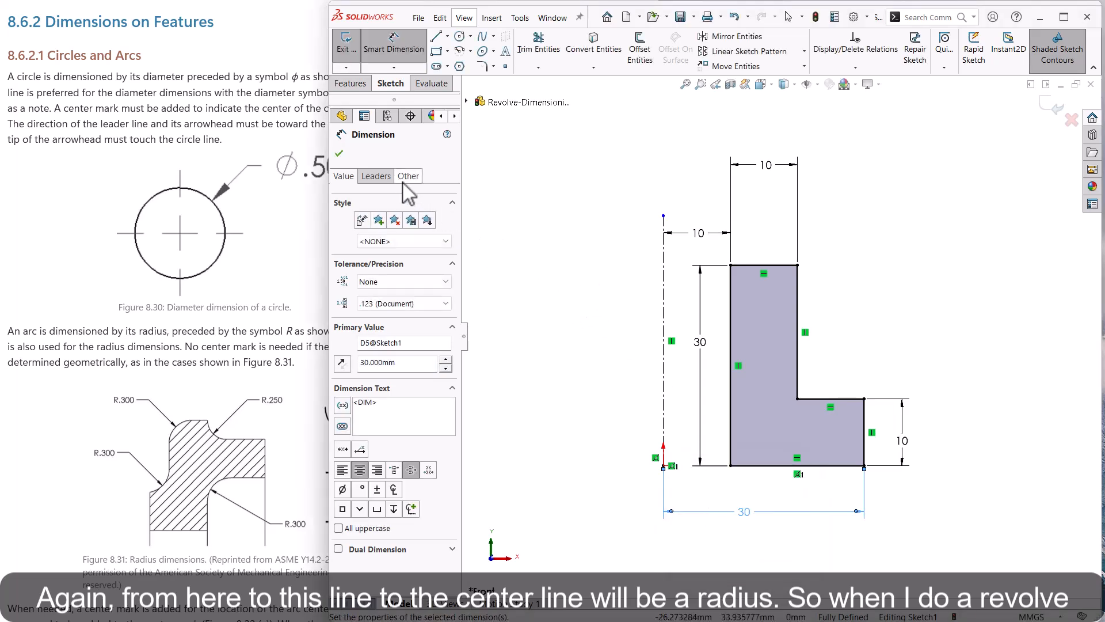
{"action": "left_click", "coordinate": [351, 82]}
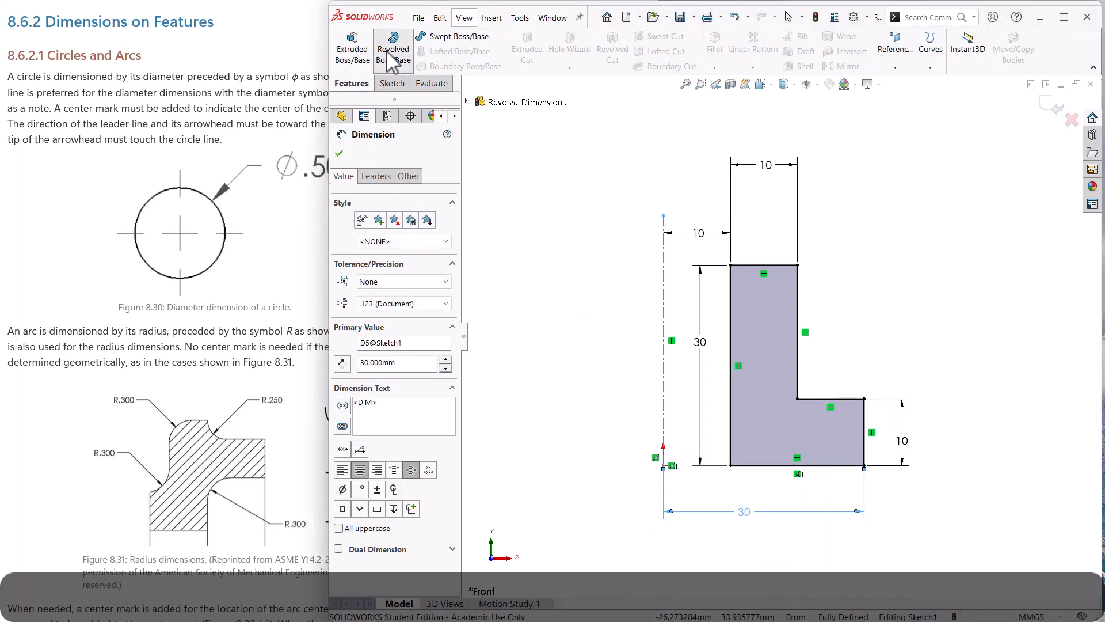
Revolve the L-profile 360° about the centerline into Revolve1 and show its dimensions
{"action": "left_click", "coordinate": [393, 49]}
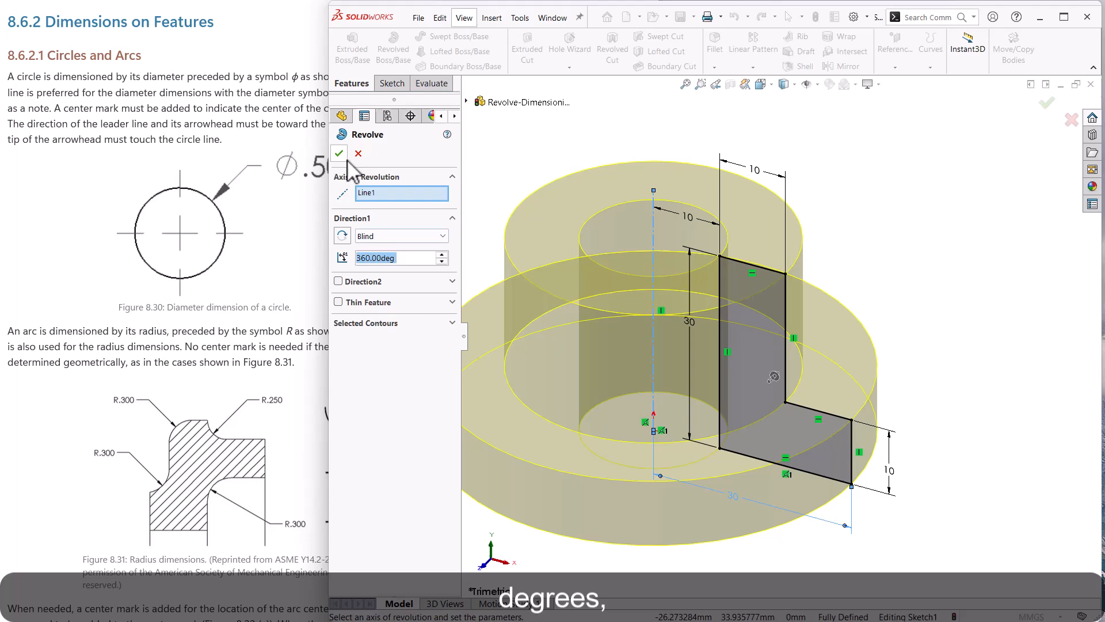
{"action": "left_click", "coordinate": [338, 153]}
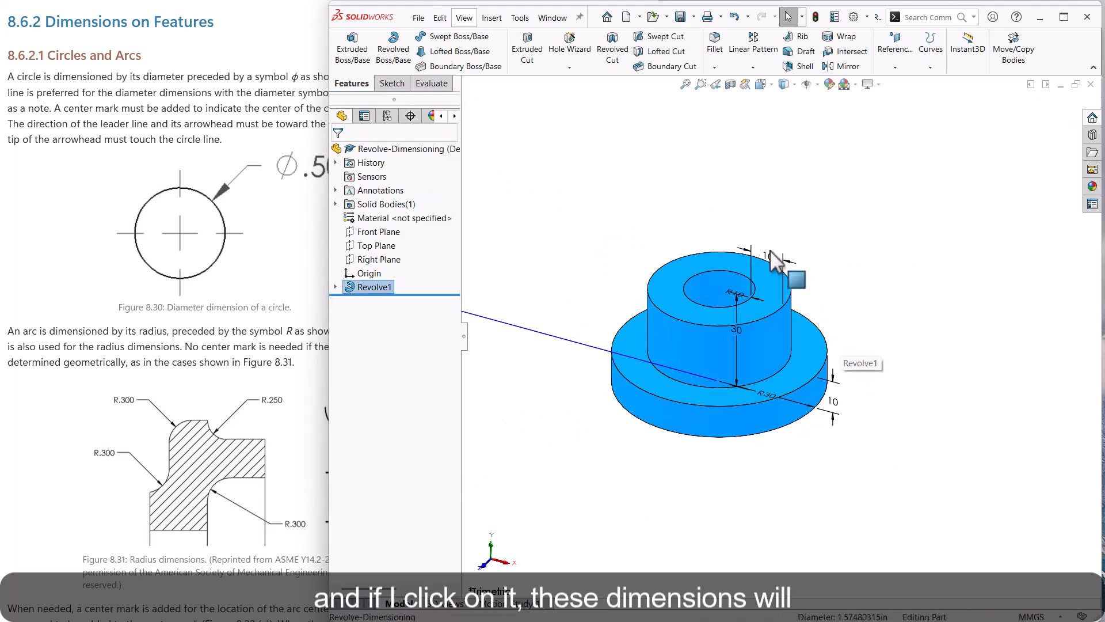
{"action": "left_click", "coordinate": [740, 293]}
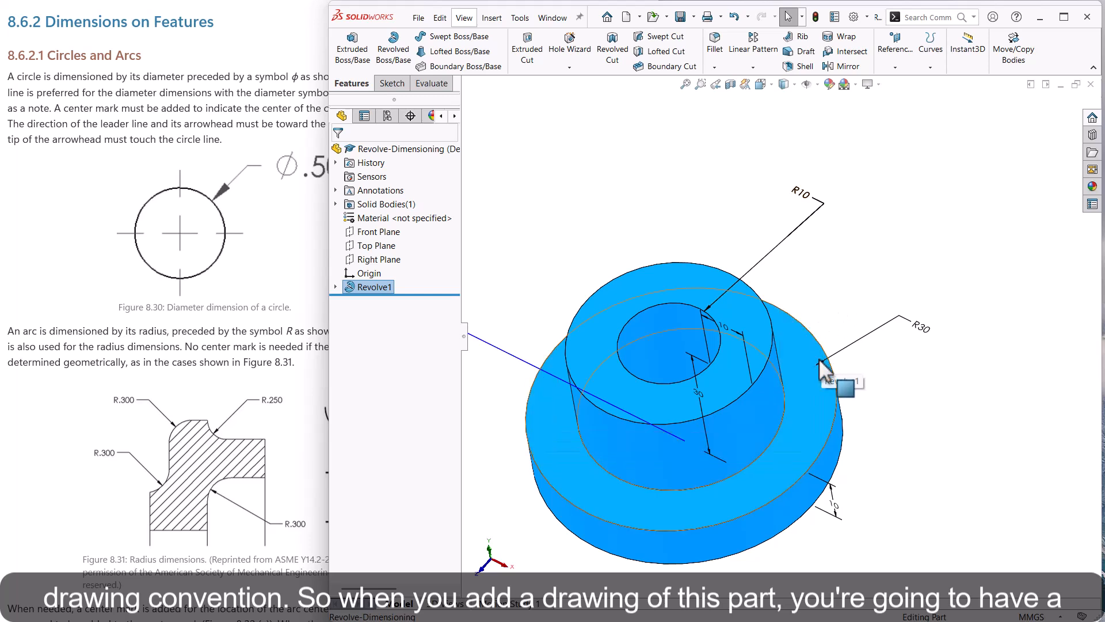
{"action": "mouse_move", "coordinate": [814, 240]}
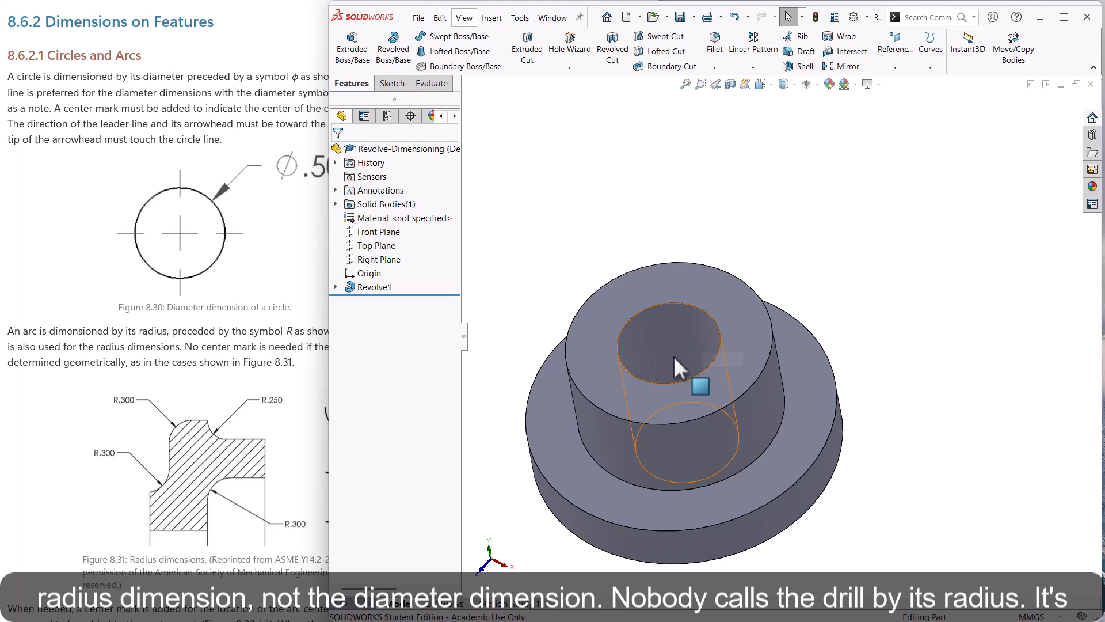
{"action": "mouse_move", "coordinate": [696, 355]}
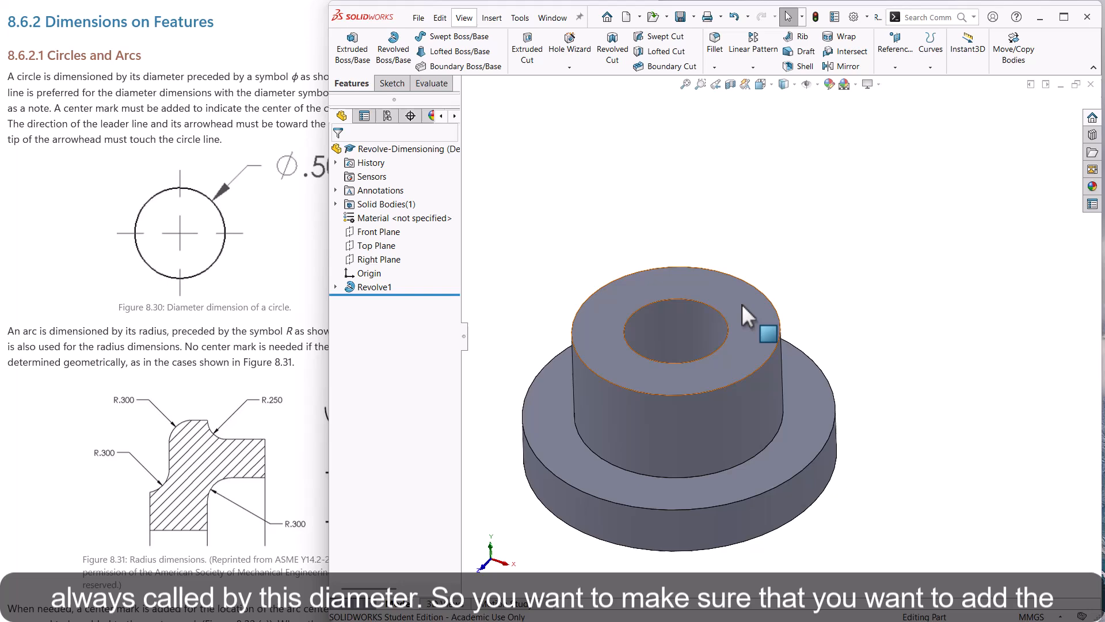
{"action": "mouse_move", "coordinate": [760, 373]}
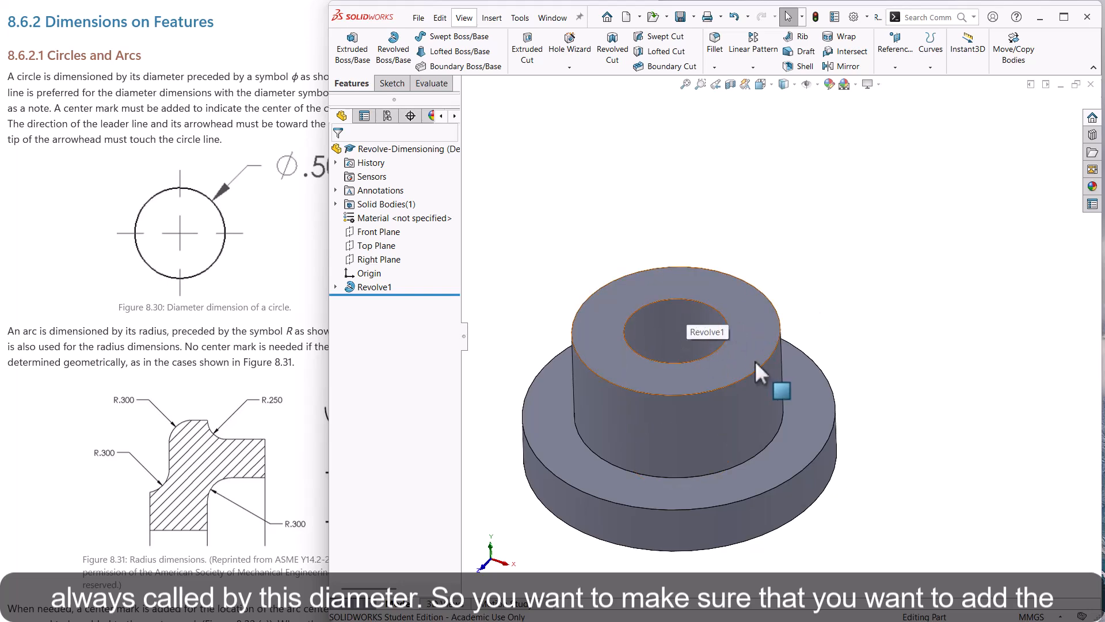
Reopen the Revolve1 profile sketch for editing from the feature's context menu
{"action": "right_click", "coordinate": [374, 286]}
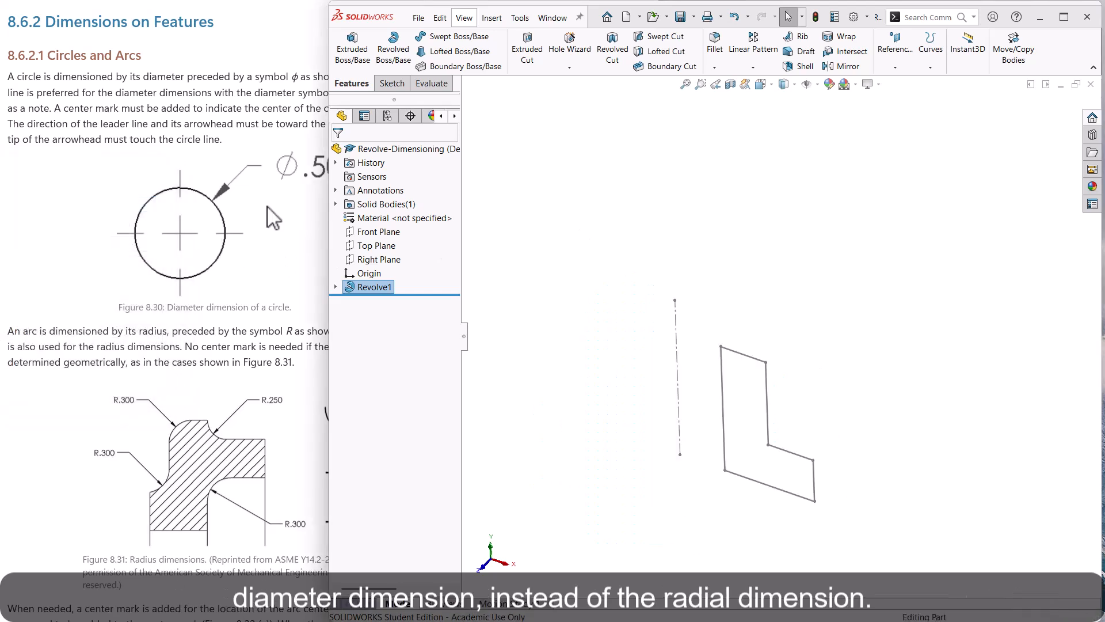
{"action": "left_click", "coordinate": [370, 287]}
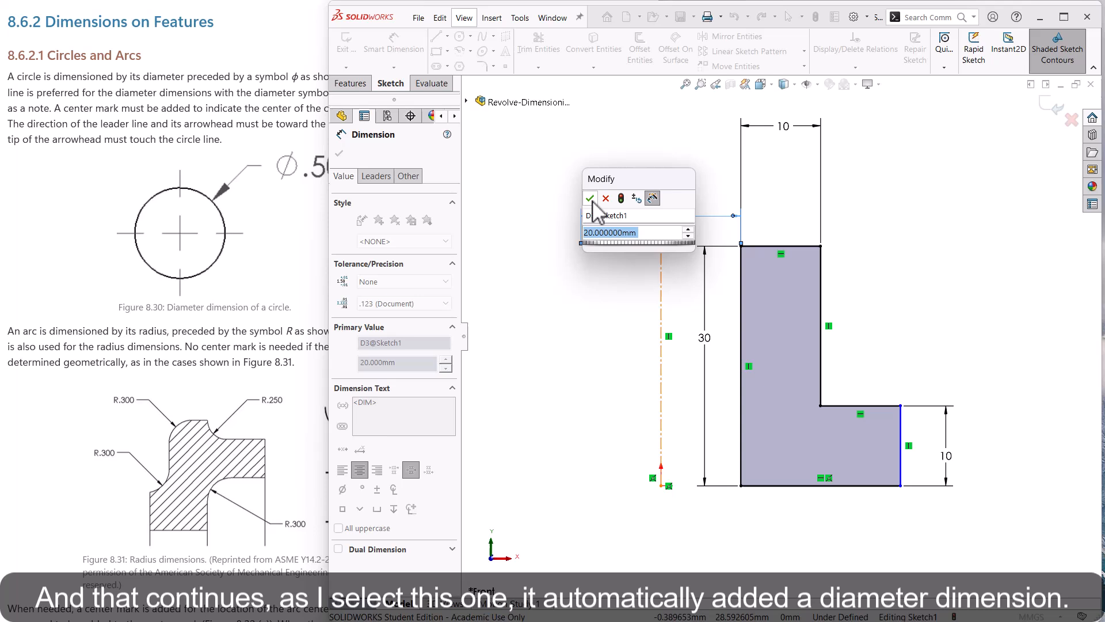
Place the Ø20 inner diameter dimension and pick the outer edge for the next diameter
{"action": "left_click", "coordinate": [590, 198]}
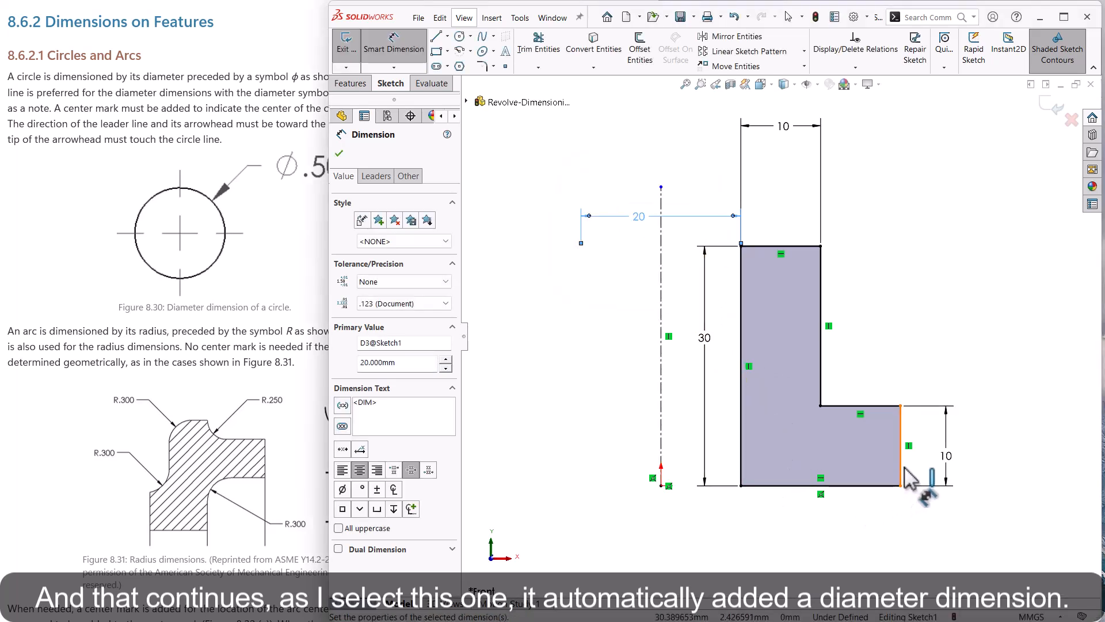
{"action": "left_click", "coordinate": [900, 444]}
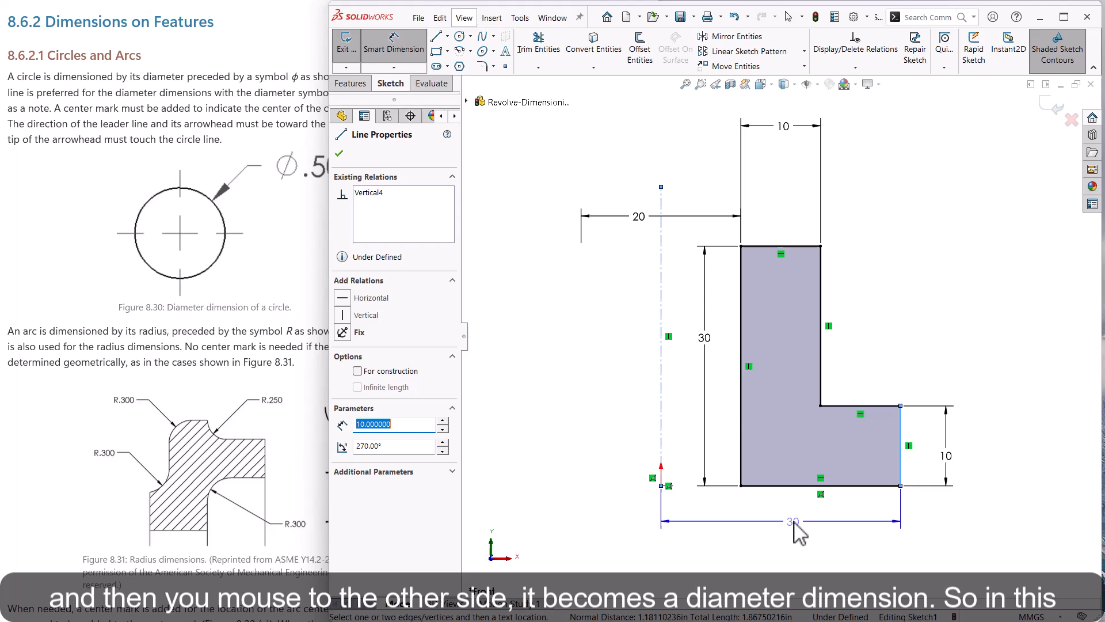
{"action": "mouse_move", "coordinate": [624, 535]}
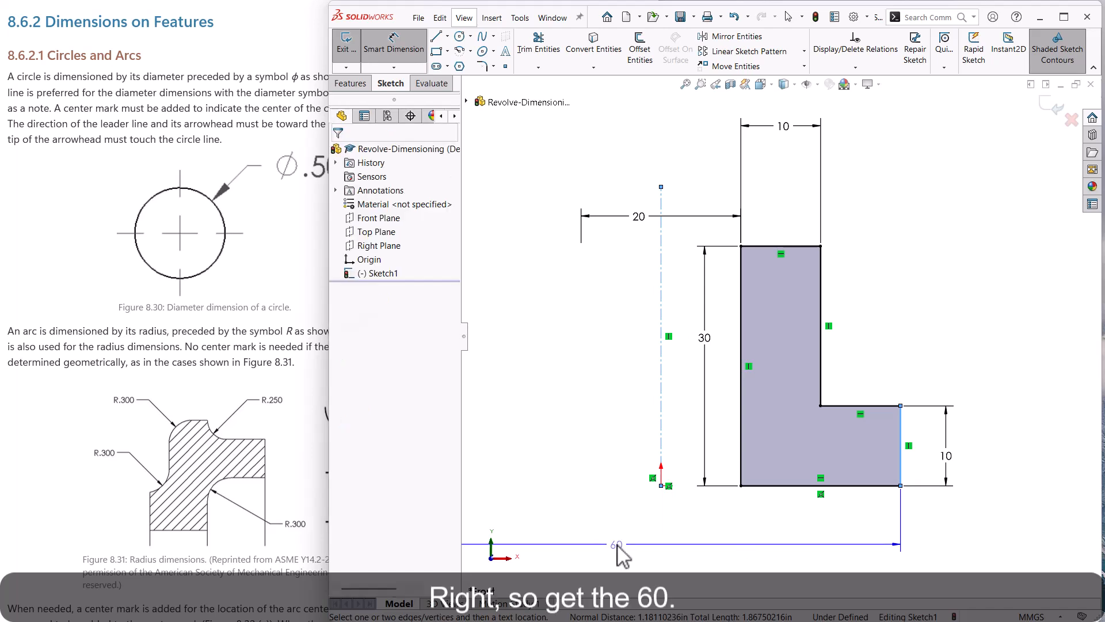
Place the Ø60 outer diameter, finish the sketch and select Sketch1
{"action": "left_click", "coordinate": [617, 544]}
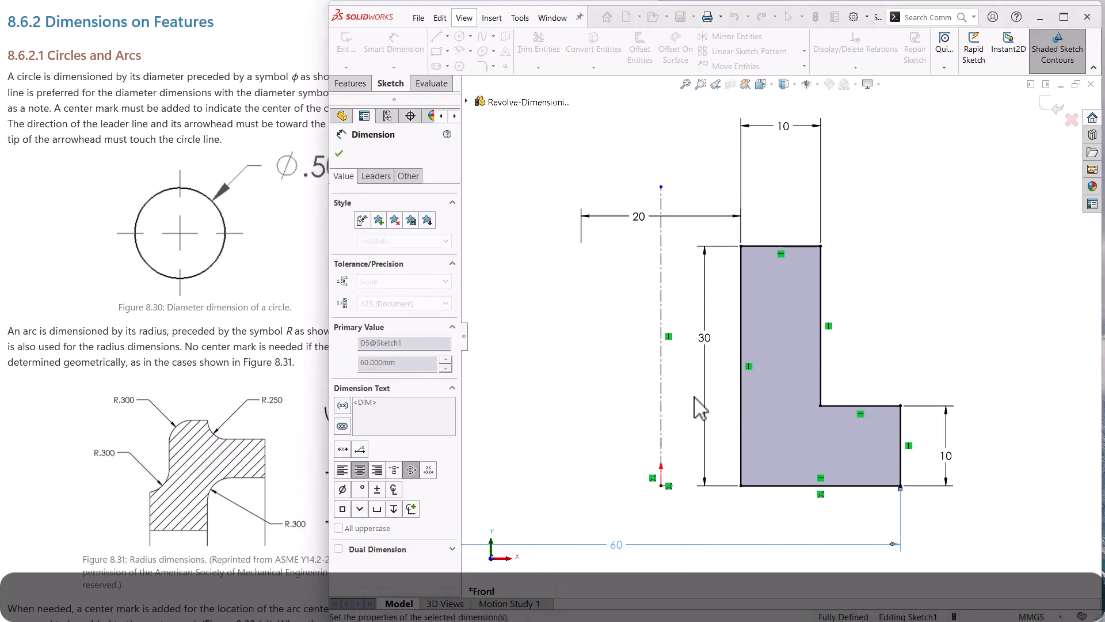
{"action": "left_click", "coordinate": [337, 153]}
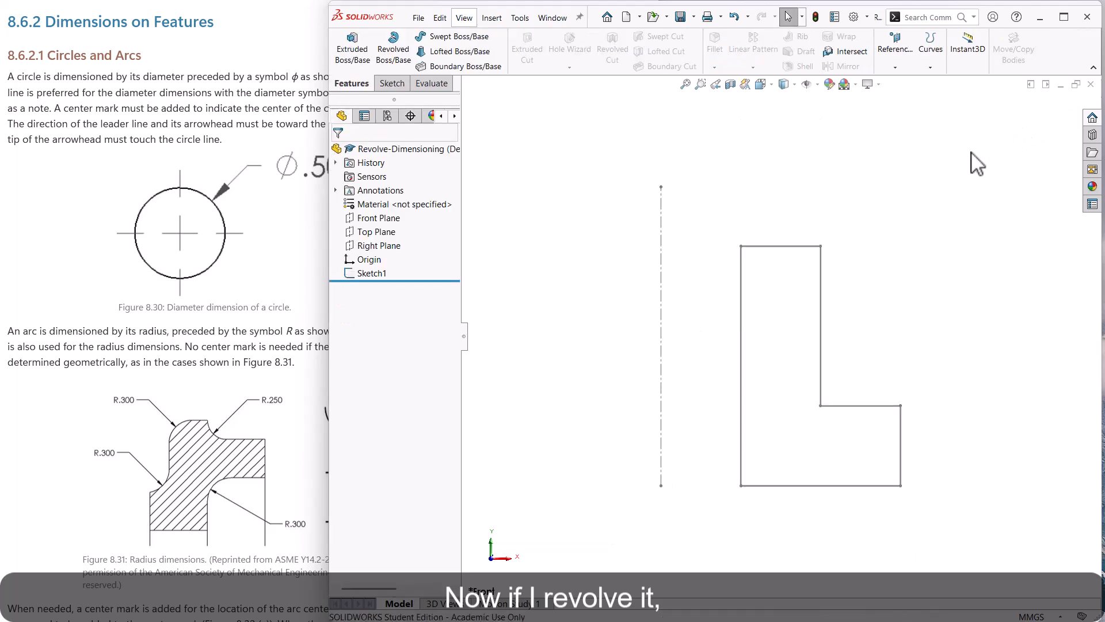
{"action": "left_click", "coordinate": [369, 272]}
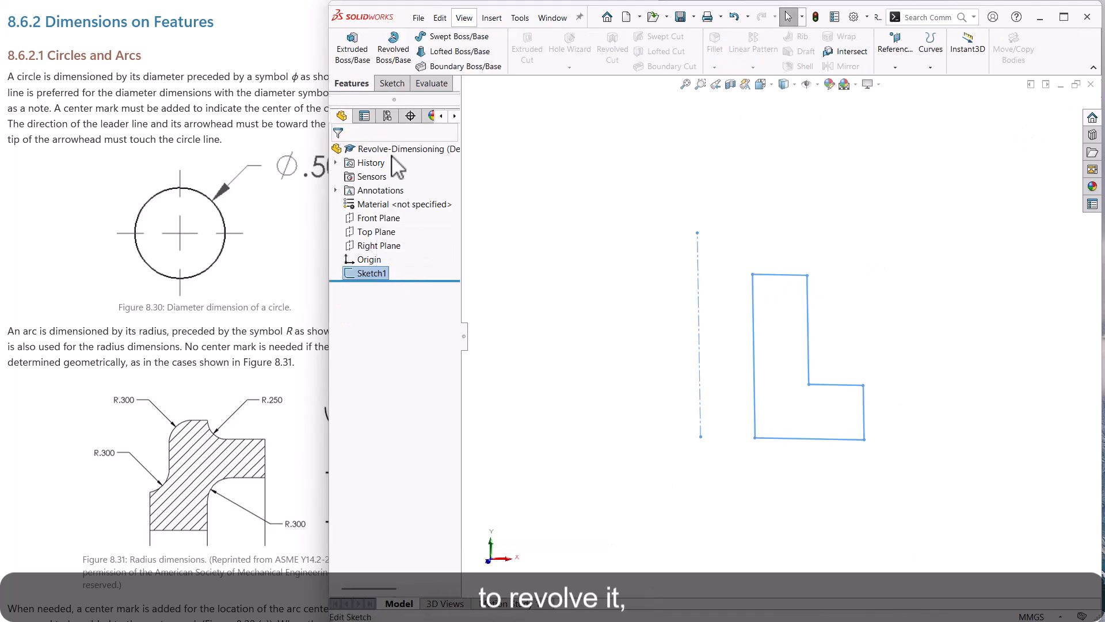
Revolve Sketch1 360° into Revolve2 and display its Ø20 and Ø60 dimensions on the part
{"action": "left_click", "coordinate": [393, 48]}
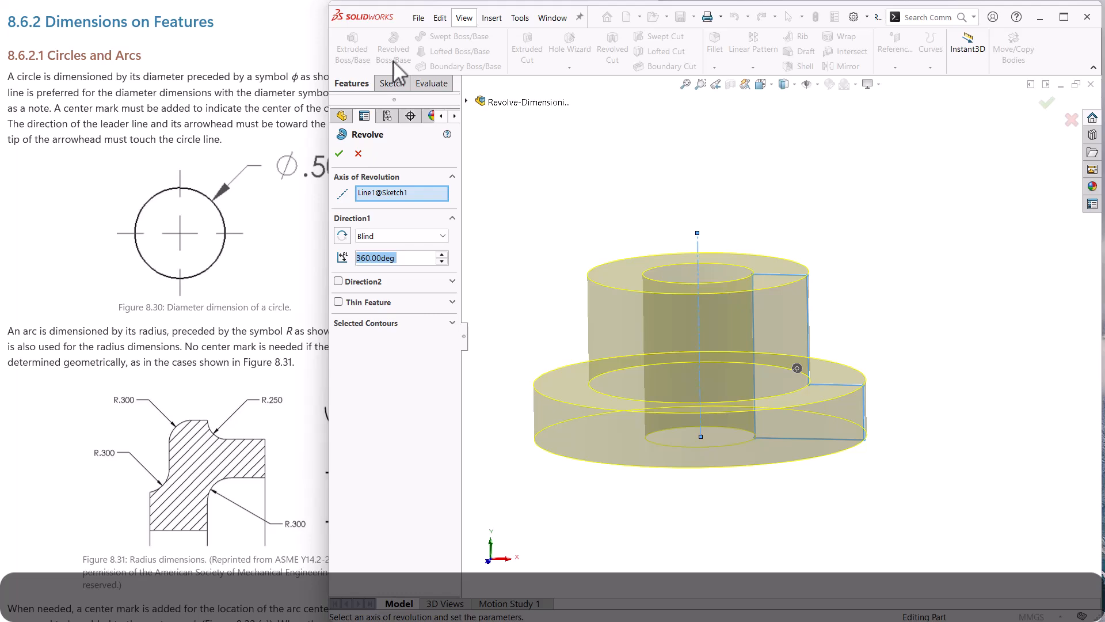
{"action": "left_click", "coordinate": [338, 153]}
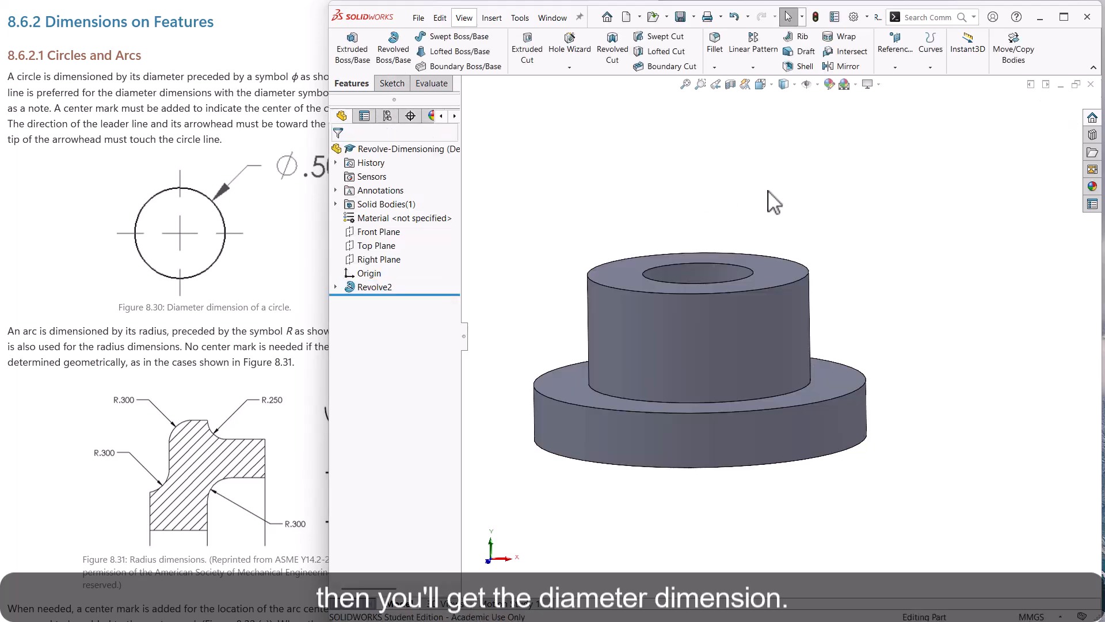
{"action": "left_click", "coordinate": [372, 287]}
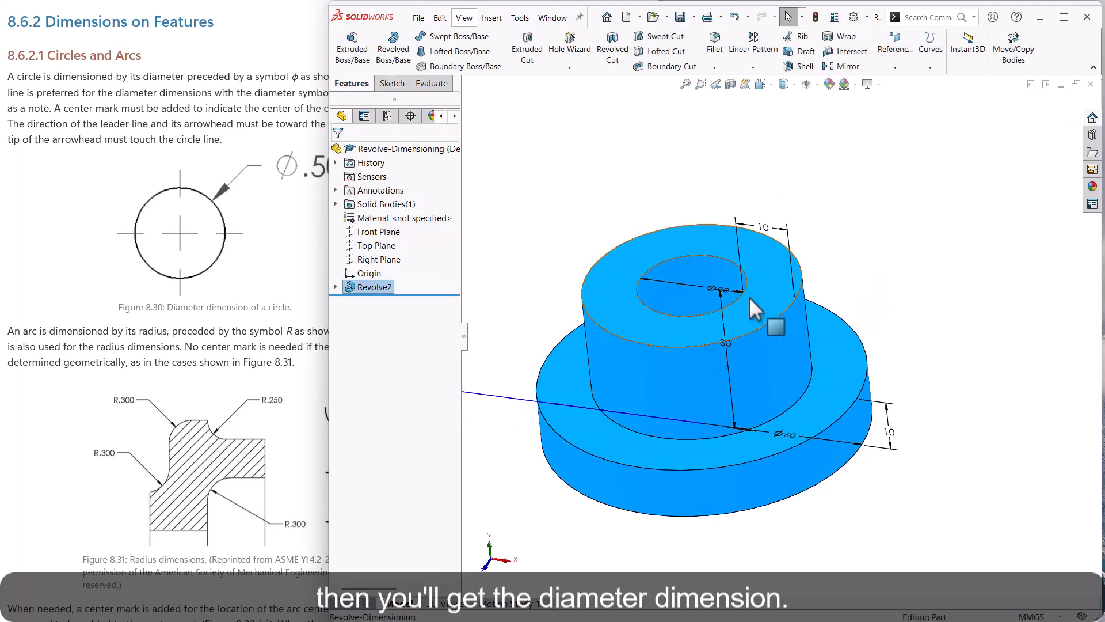
{"action": "left_click", "coordinate": [717, 290]}
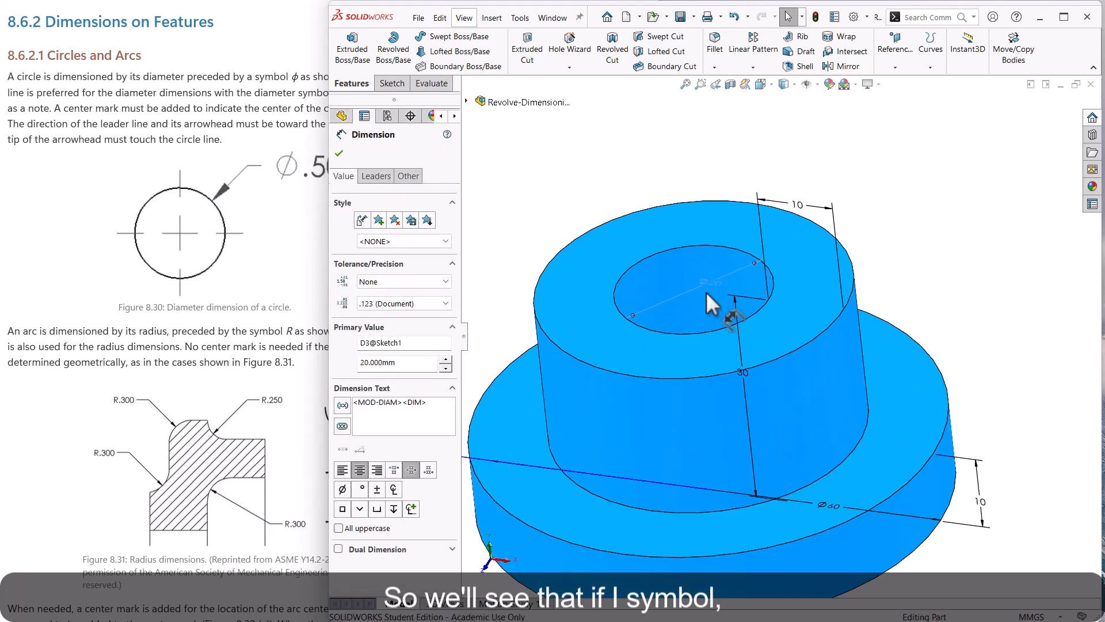
{"action": "left_click", "coordinate": [338, 153]}
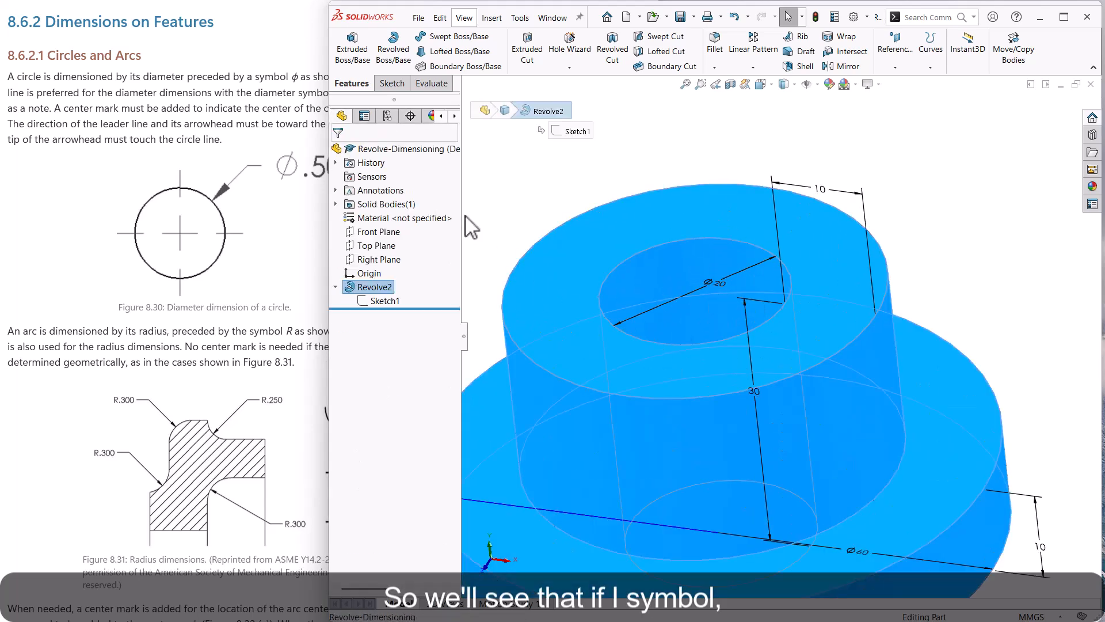